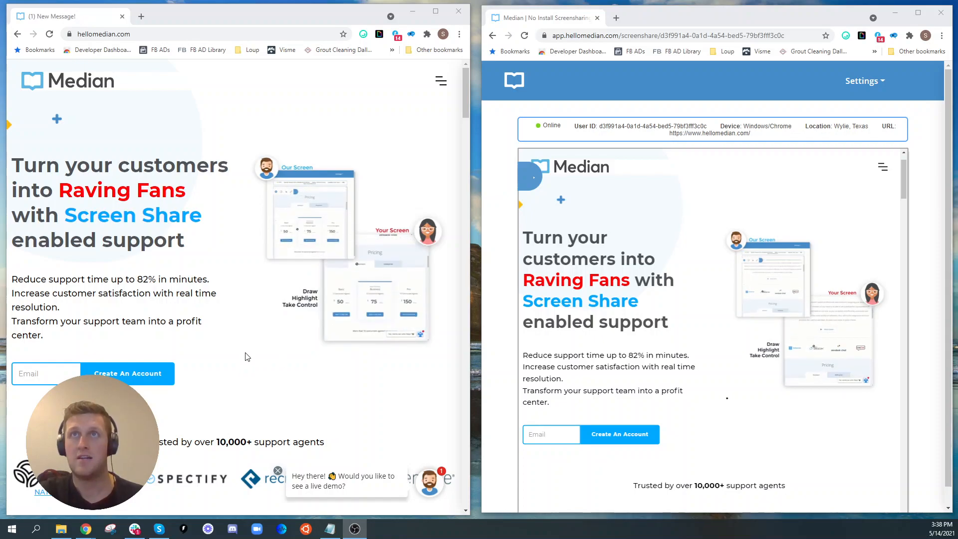
{"action": "scroll", "scroll_direction": "down", "scroll_amount": 3}
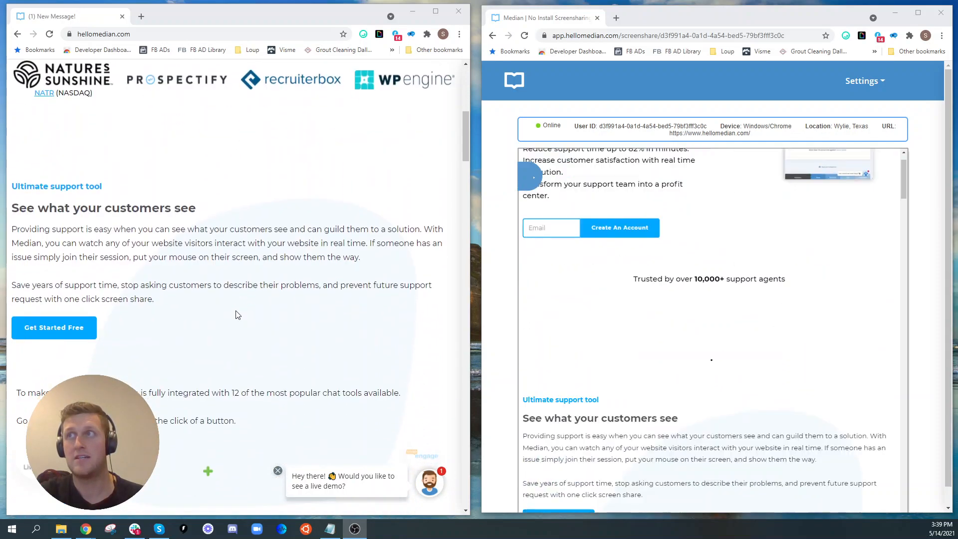
{"action": "scroll", "scroll_direction": "up", "scroll_amount": 3}
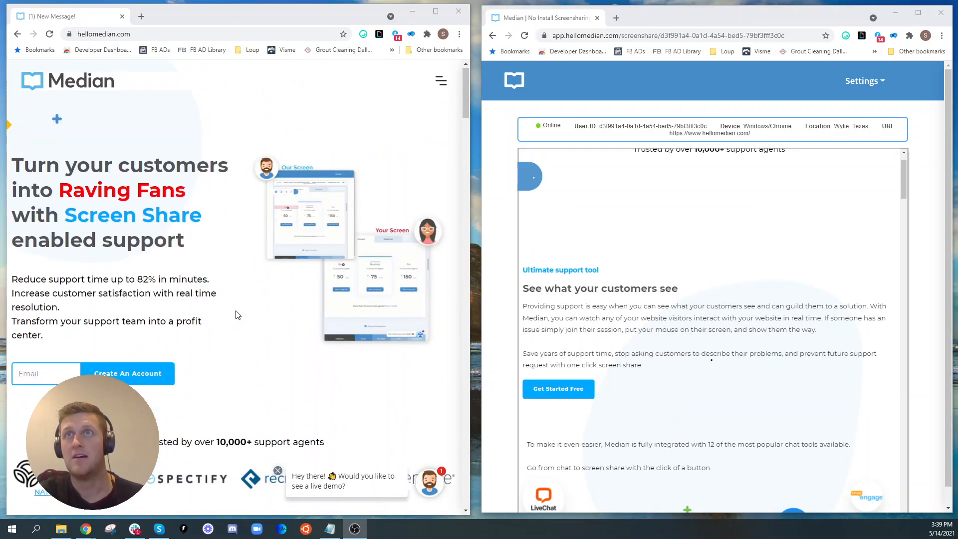
{"action": "scroll", "scroll_direction": "up", "scroll_amount": 3}
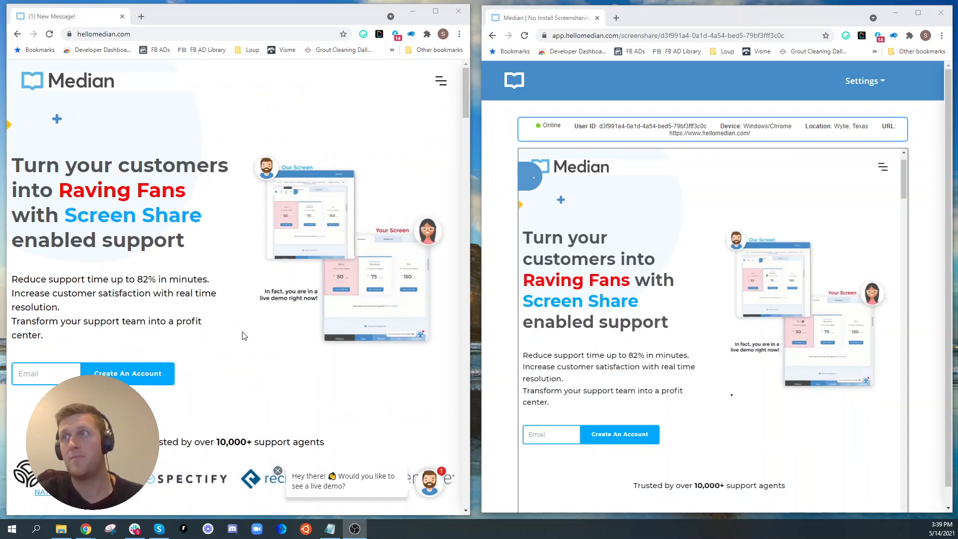